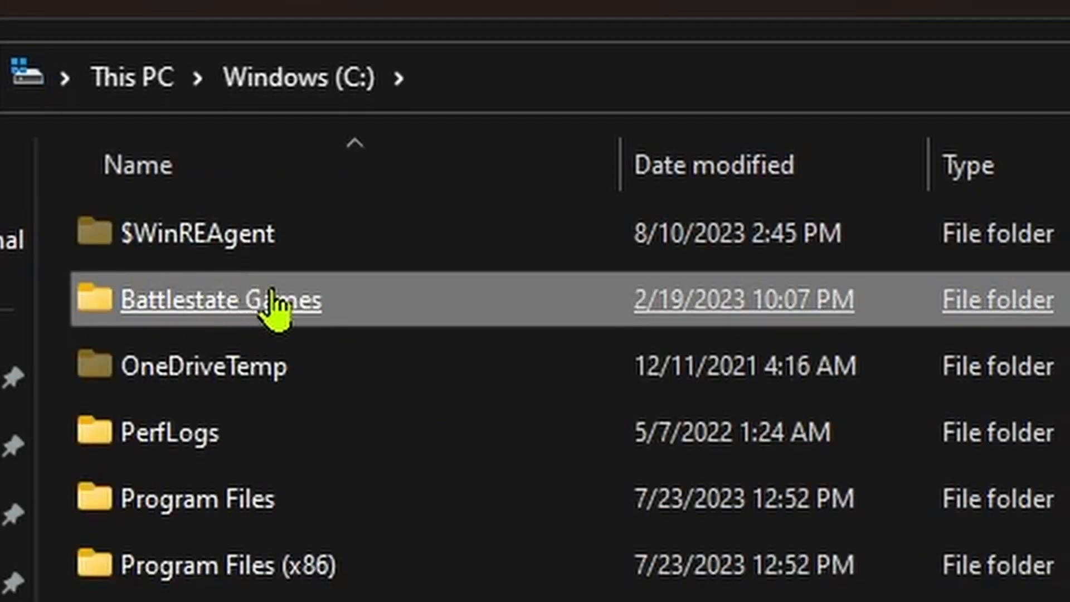
Step: Scroll the C: drive listing and open the Steam folder on the way to Stormworks' rom/graphics
scroll(down, 3)
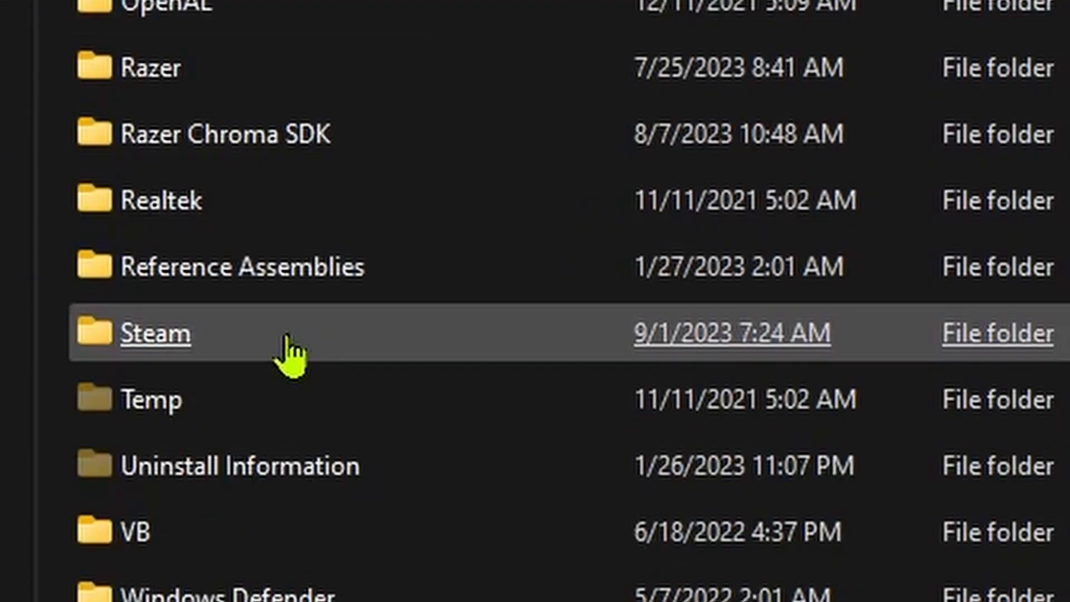
double_click(154, 334)
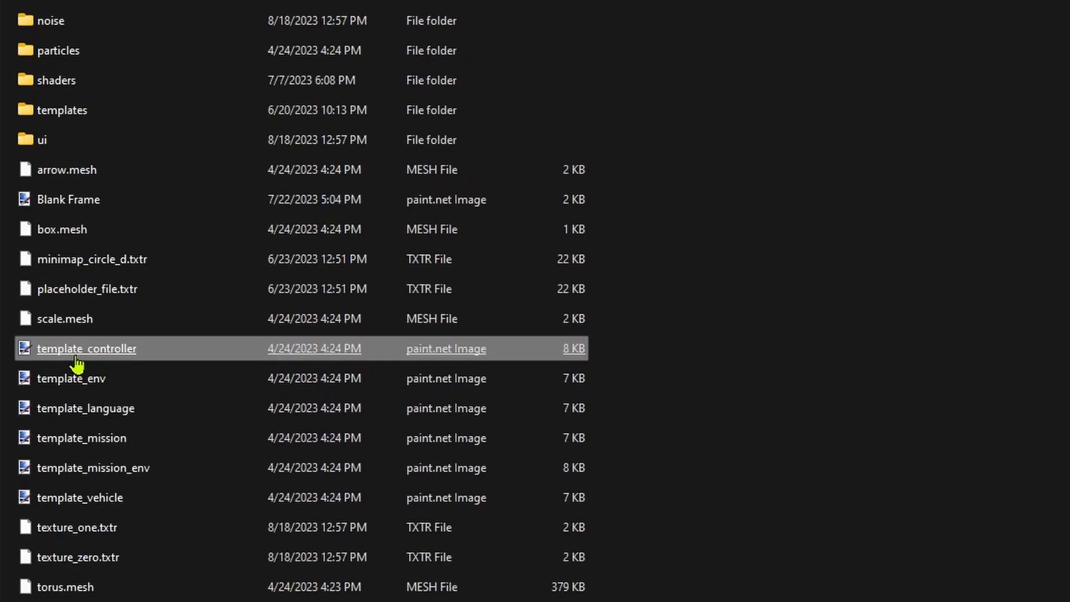
Step: Open template_controller from the graphics folder in Paint.NET
double_click(87, 347)
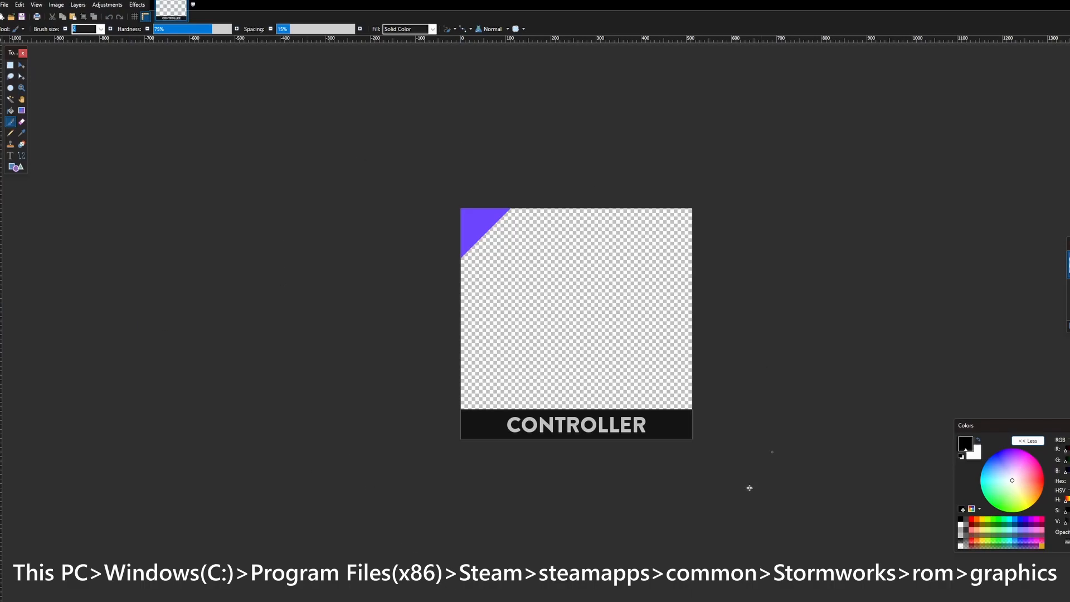
mouse_move(204, 168)
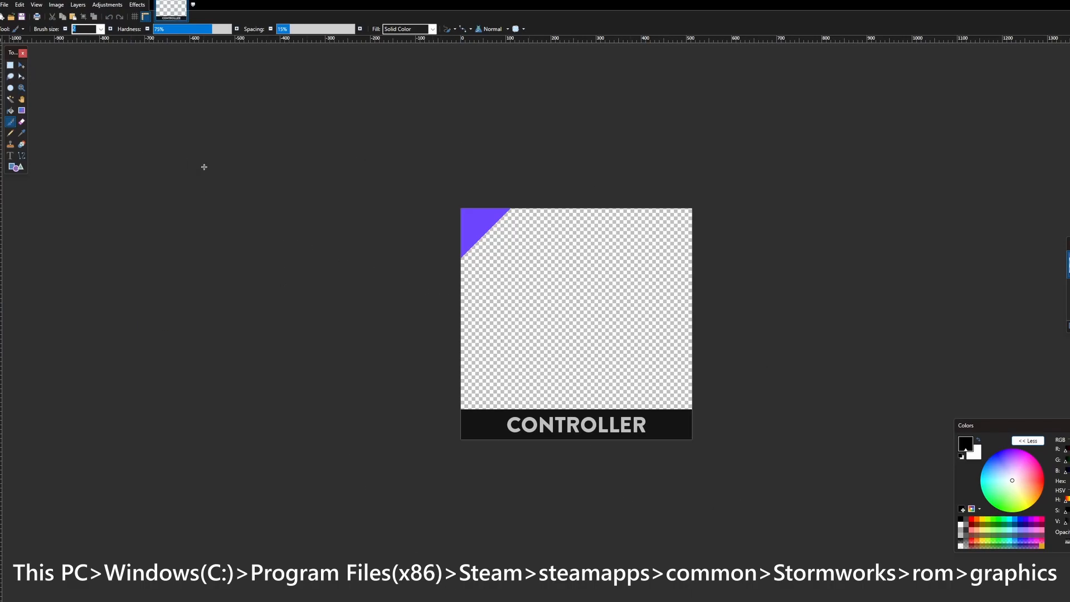
mouse_move(624, 469)
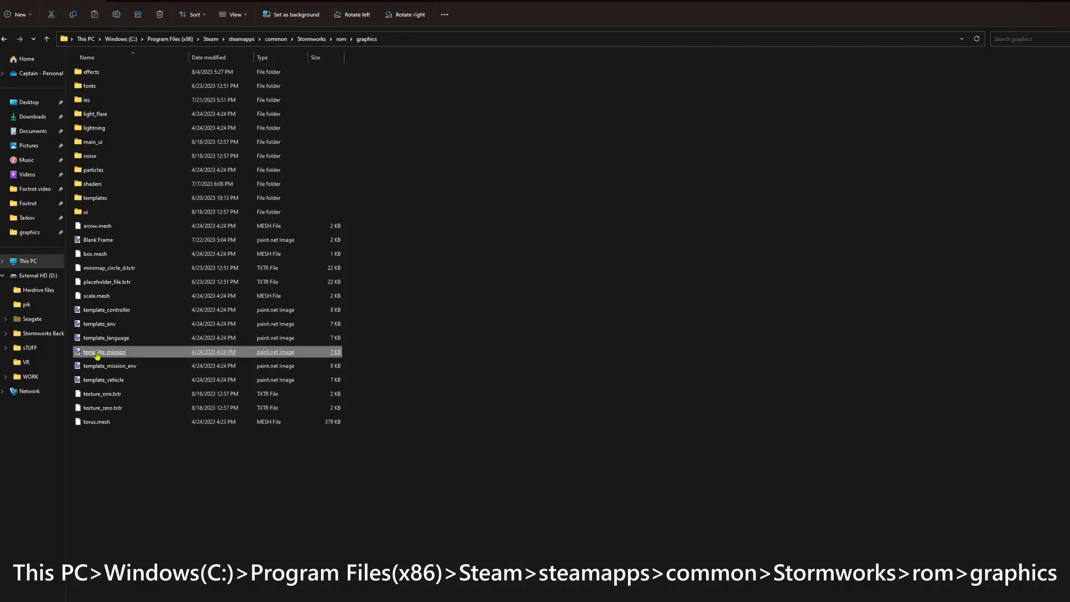
Step: Open template_mission and template_vehicle in Paint.NET beside the controller image
double_click(104, 351)
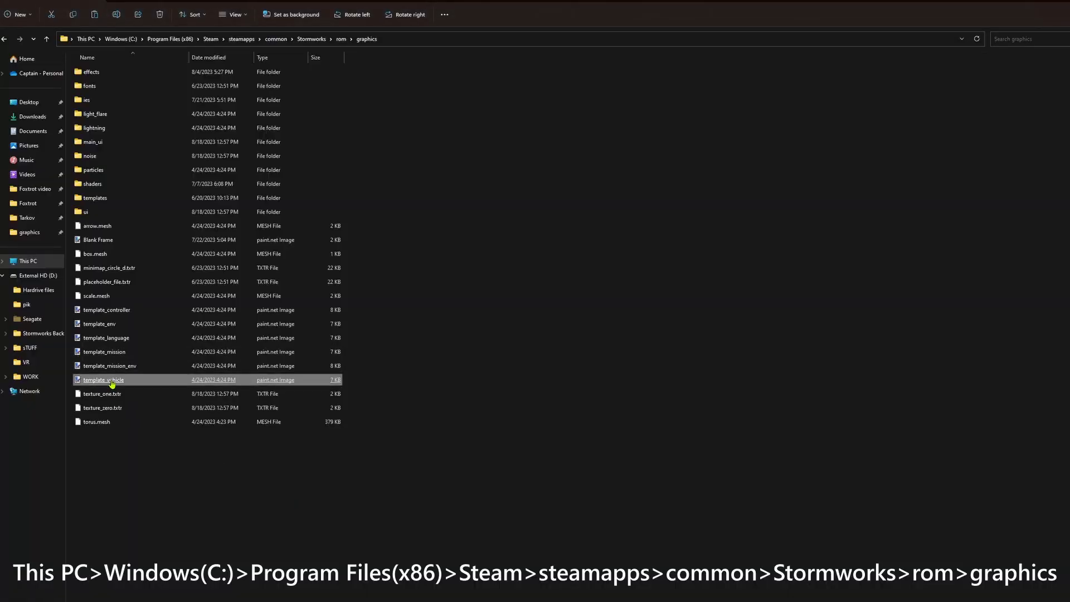
double_click(103, 379)
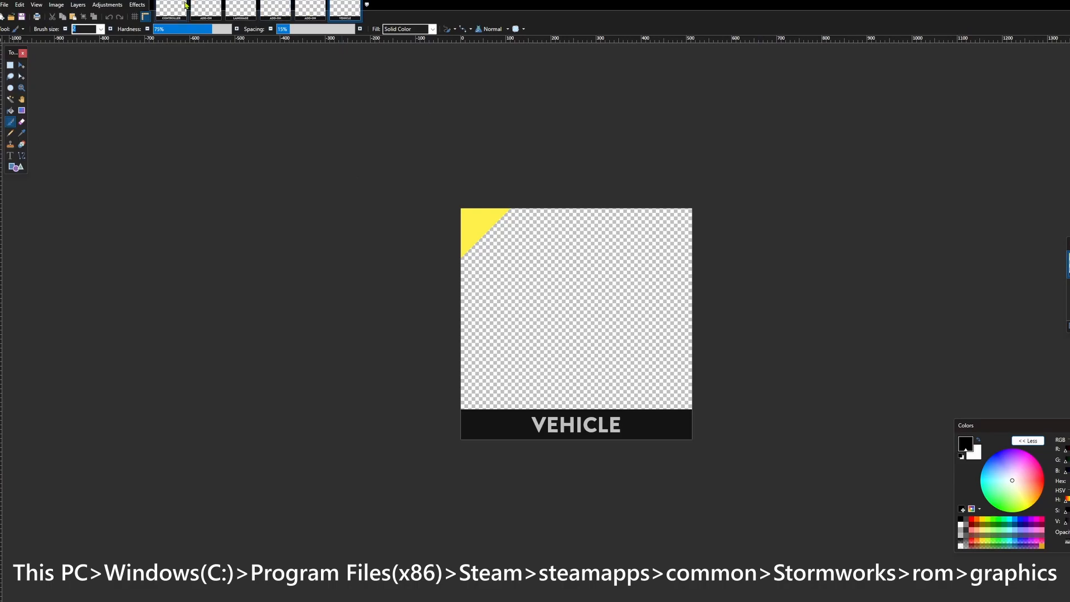
Step: Step through the open template images, erasing each one's pixels to leave transparent squares
click(171, 5)
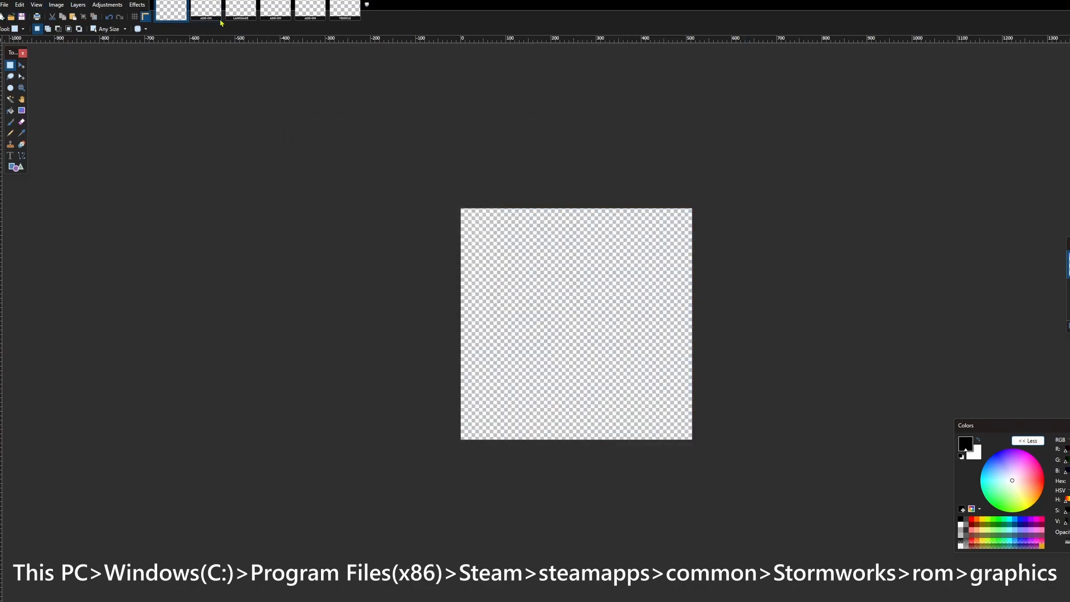
click(203, 9)
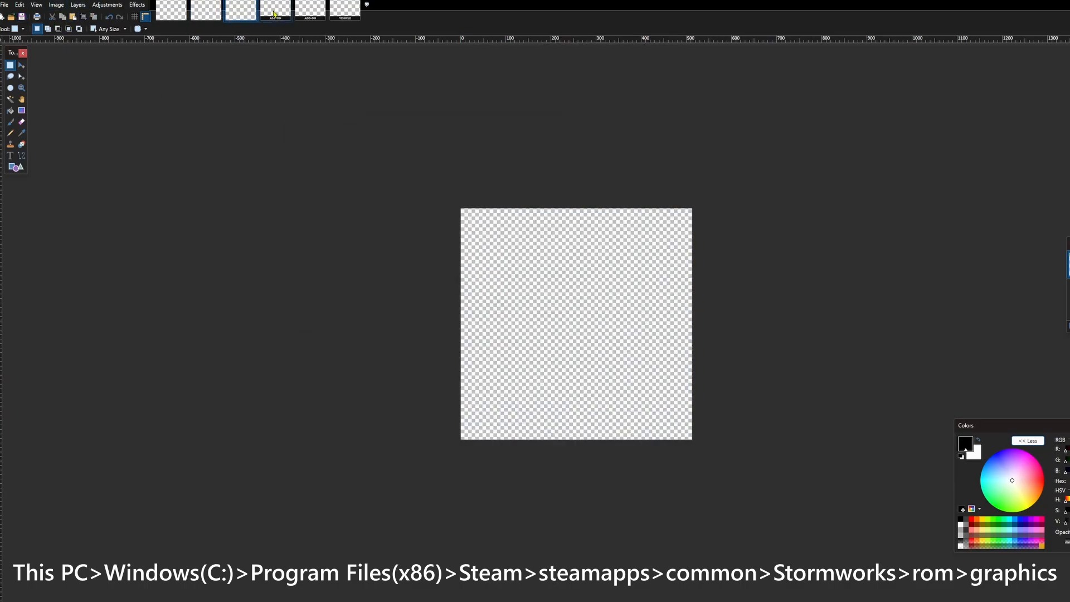
click(344, 11)
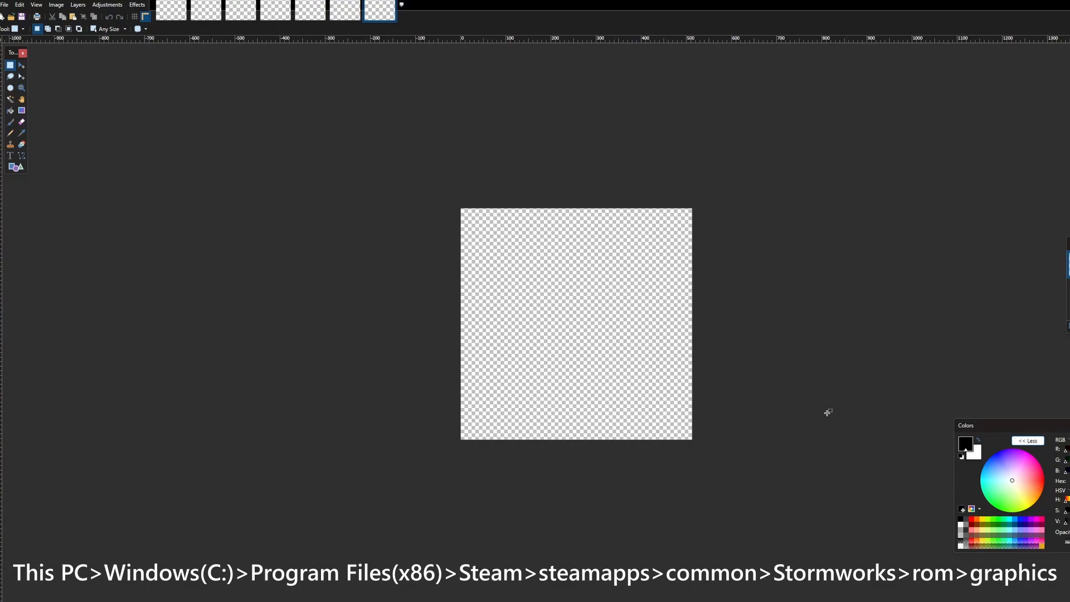
mouse_move(670, 406)
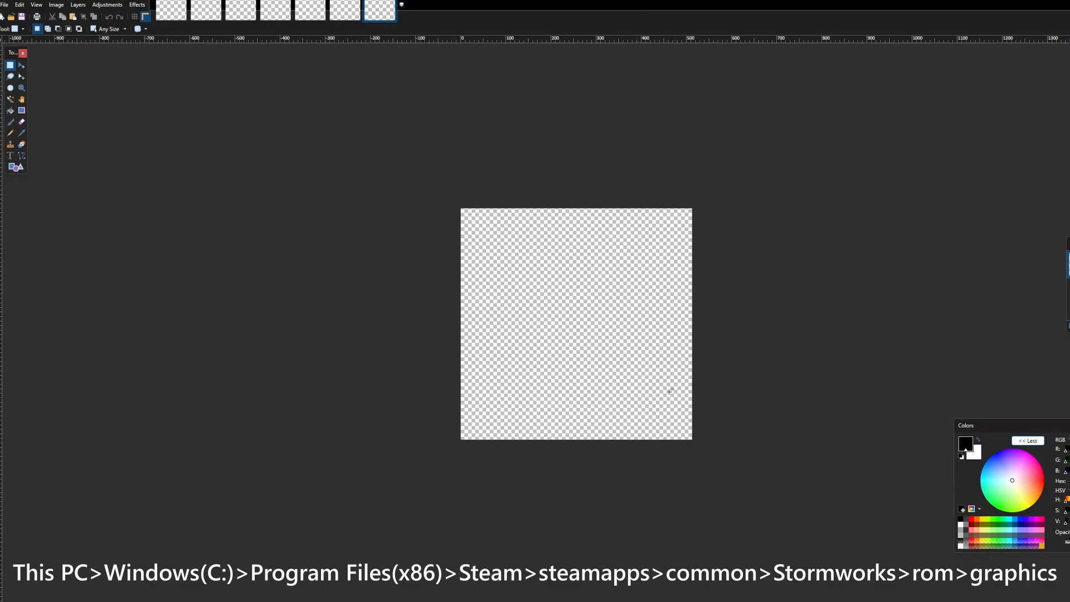
mouse_move(522, 342)
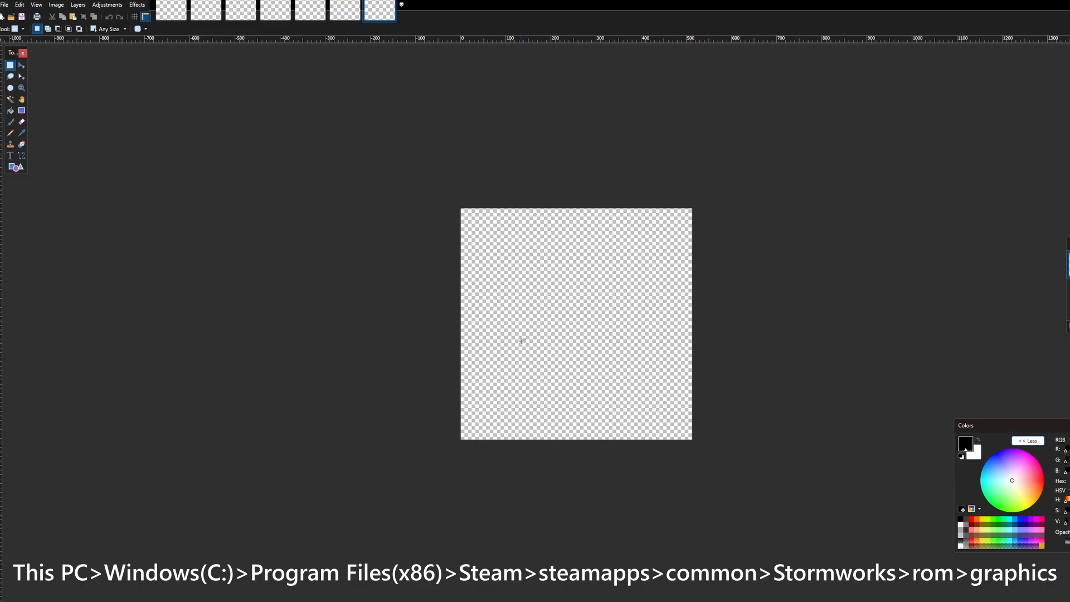